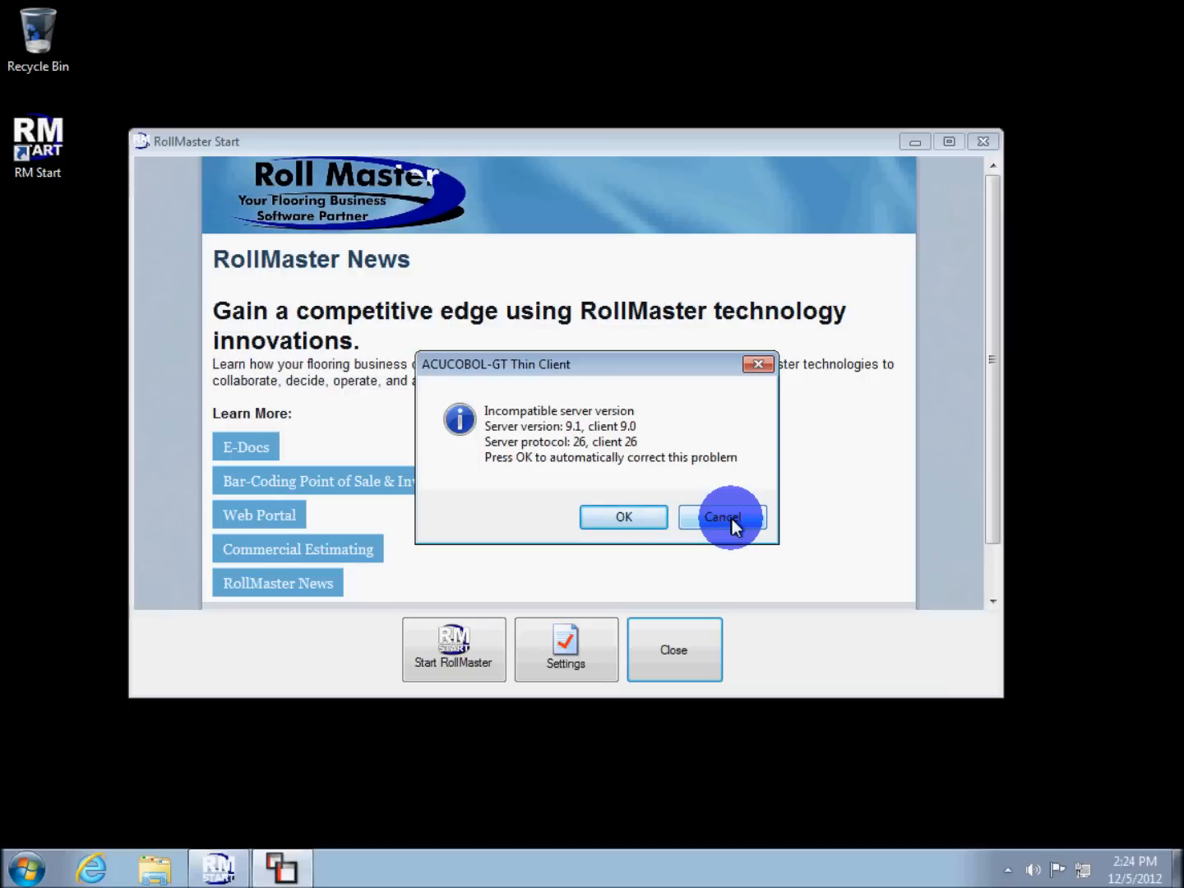
Step: Cancel the ACUCOBOL-GT incompatible server version warning instead of auto-fixing it
{"action": "left_click", "coordinate": [722, 517]}
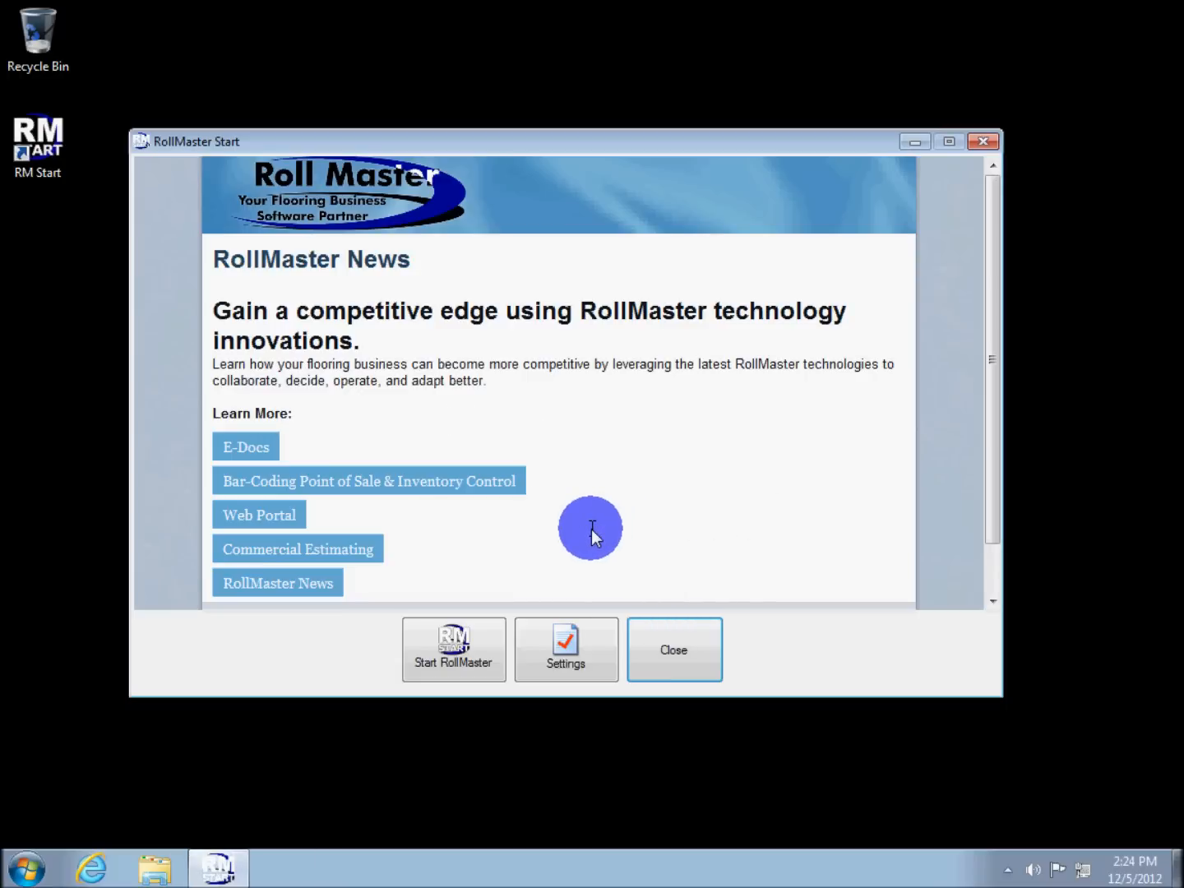
Step: Check the Customer Key in Client Settings, review Verify Settings, and close Settings
{"action": "left_click", "coordinate": [566, 649]}
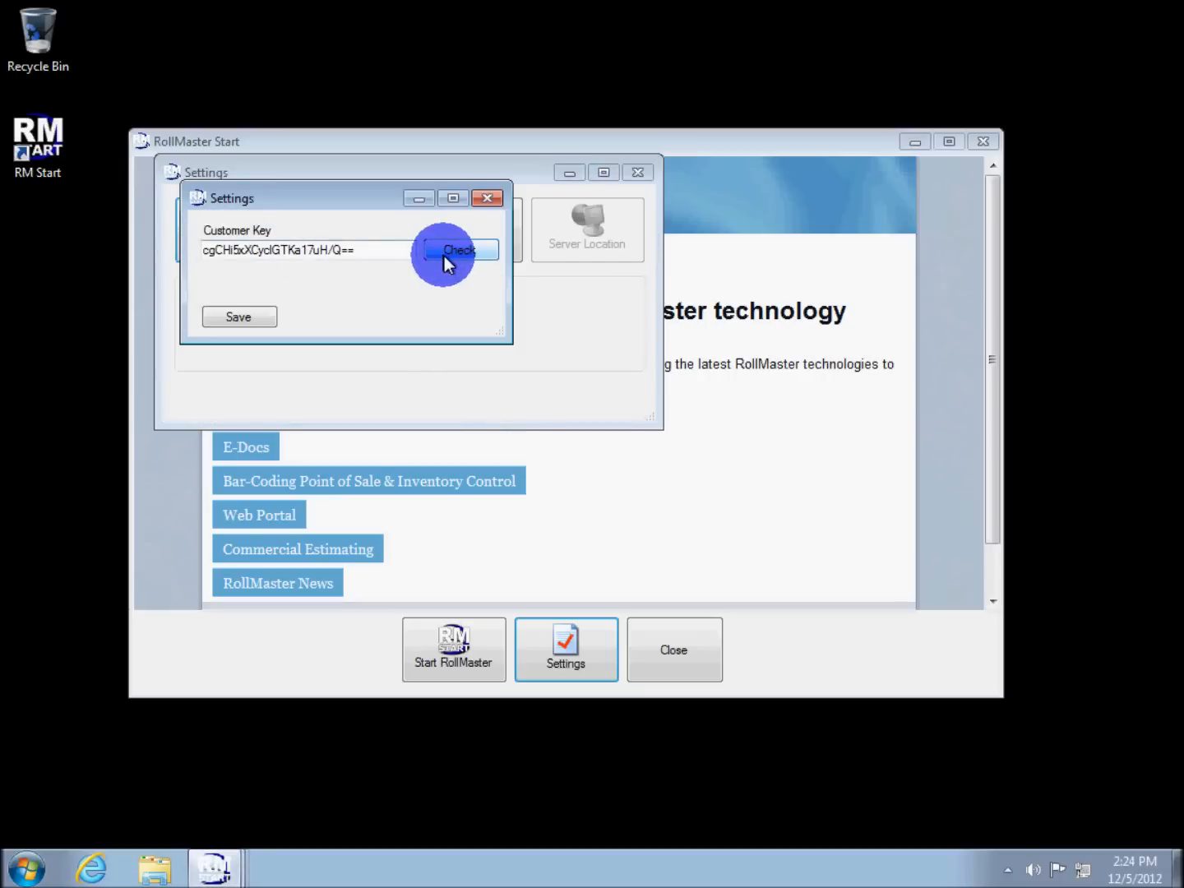
{"action": "left_click", "coordinate": [458, 250]}
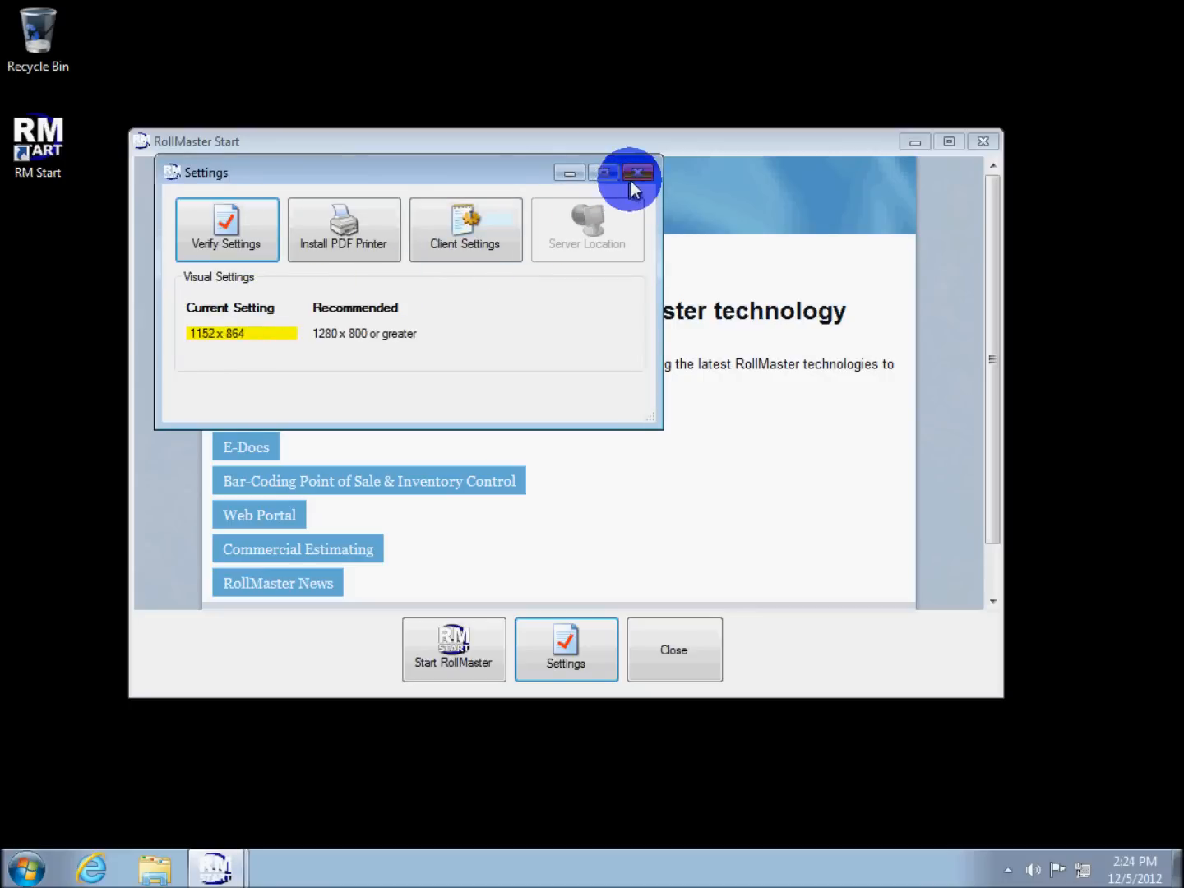
{"action": "left_click", "coordinate": [639, 172]}
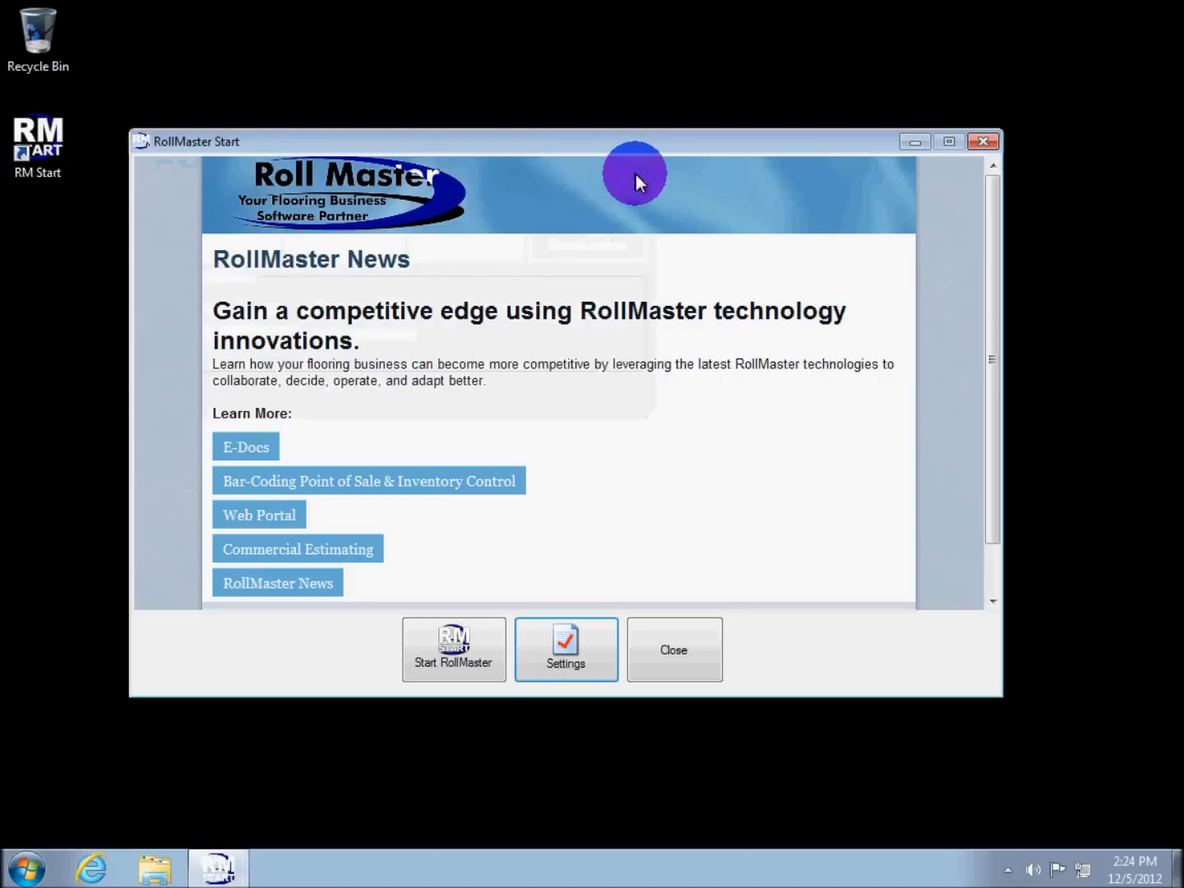
Step: Launch RollMaster with the Start RollMaster button
{"action": "left_click", "coordinate": [454, 649]}
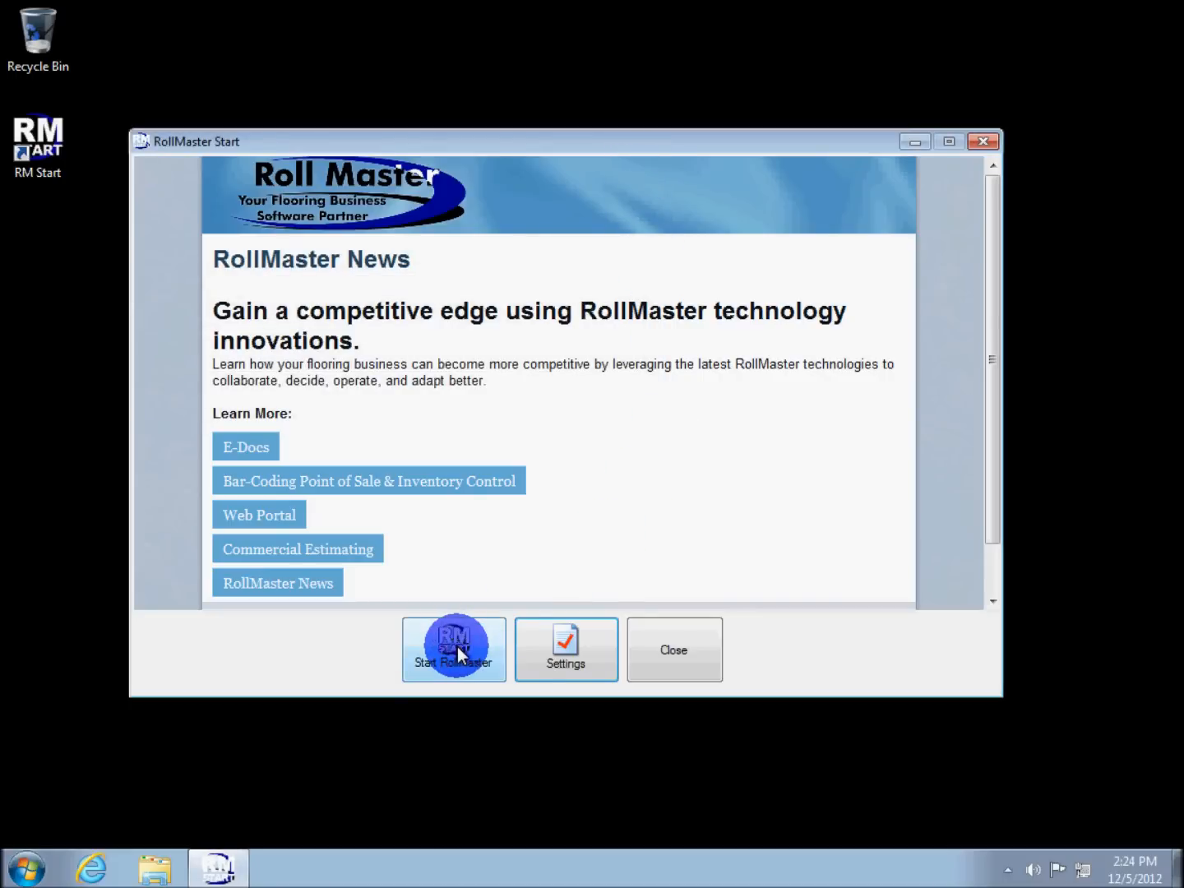
{"action": "left_click", "coordinate": [454, 648]}
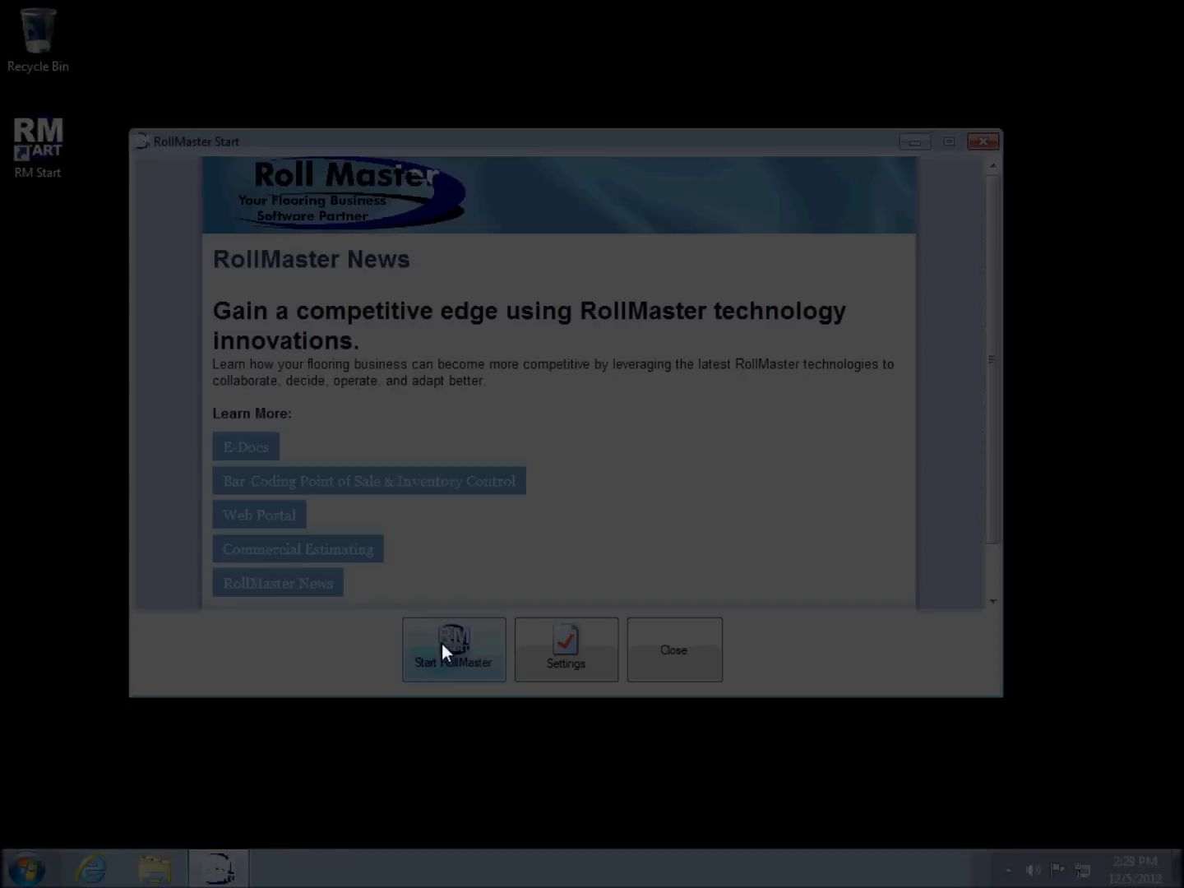
Step: Approve the User Account Control prompt so the runtime updates and RollMaster opens
{"action": "left_click", "coordinate": [454, 649]}
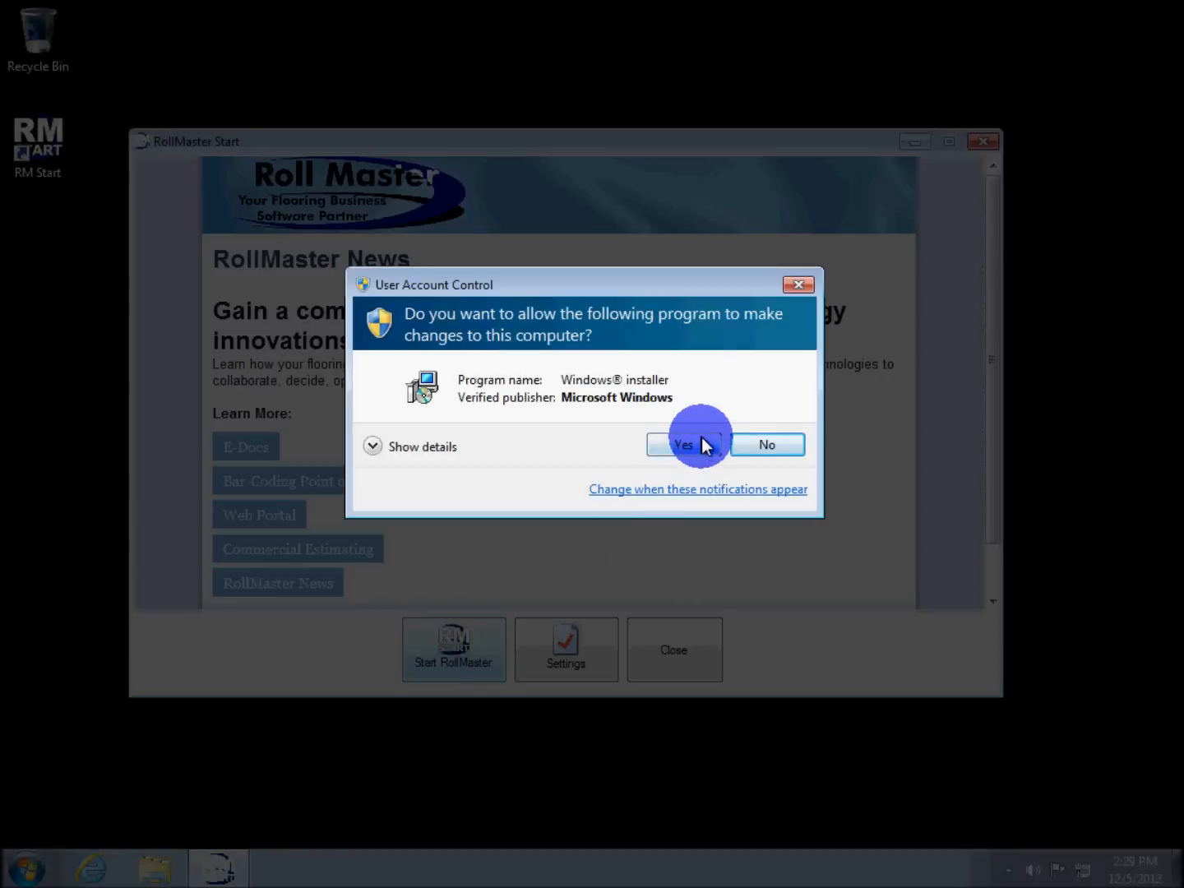
{"action": "left_click", "coordinate": [682, 444]}
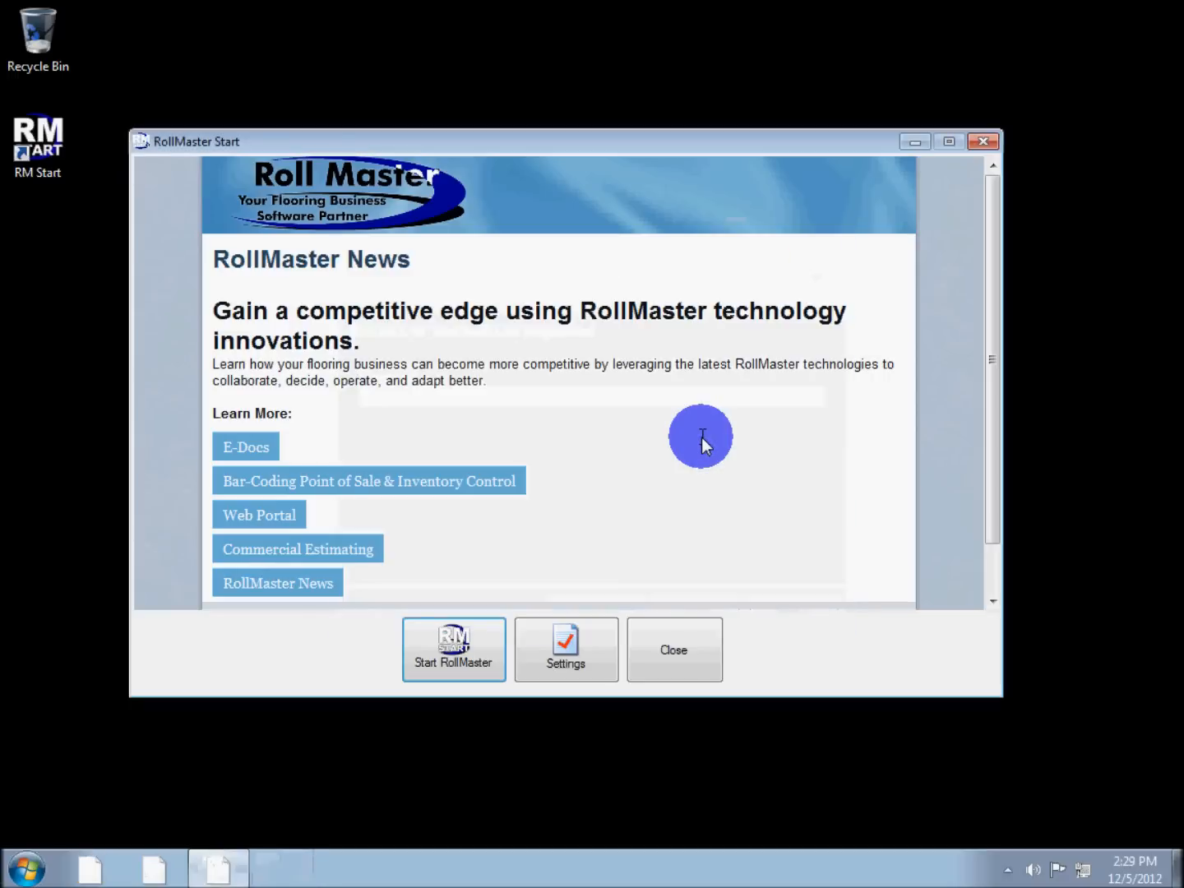
{"action": "left_click", "coordinate": [454, 649]}
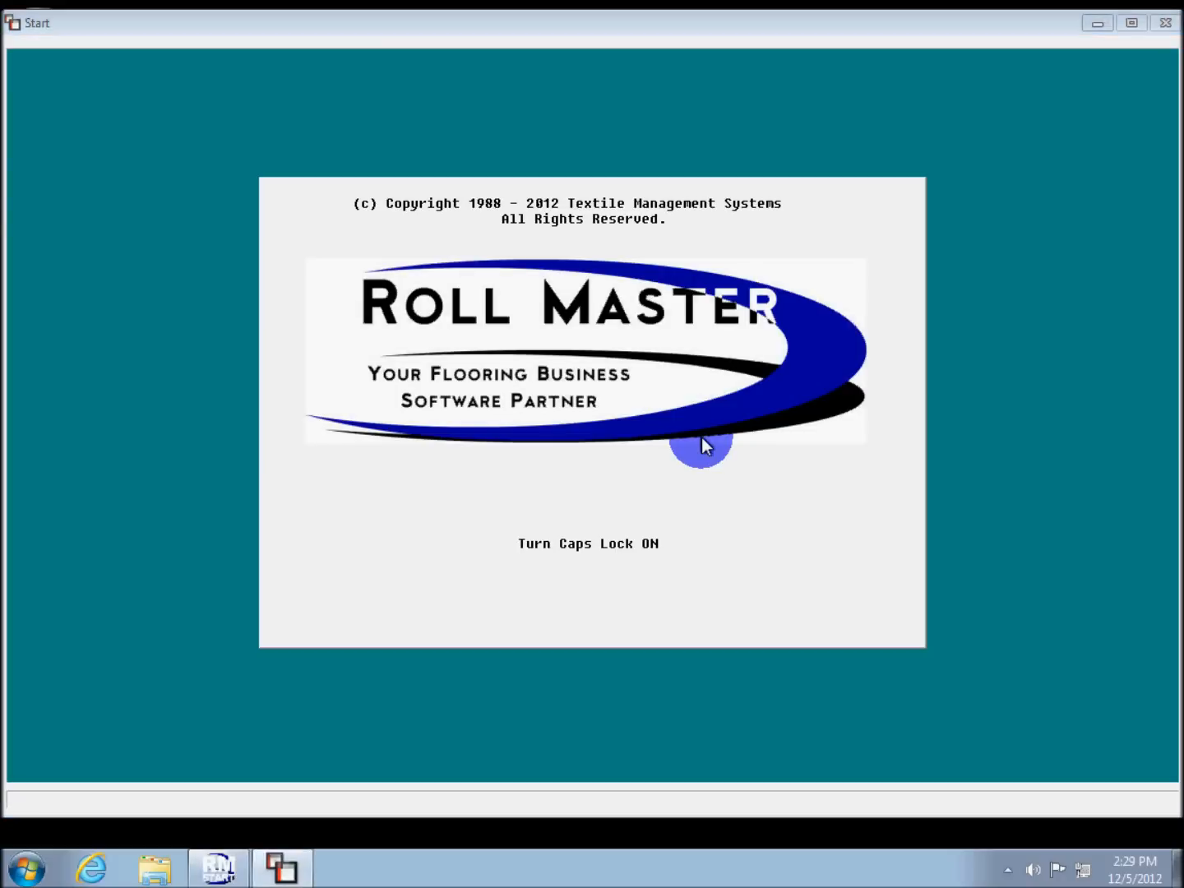